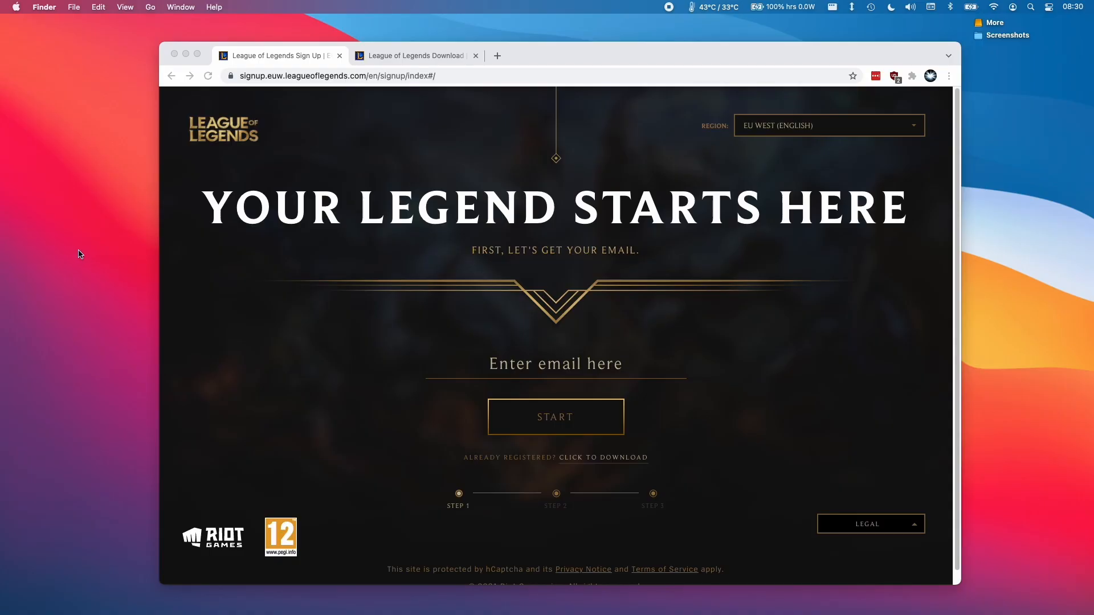
mouse_move(641, 237)
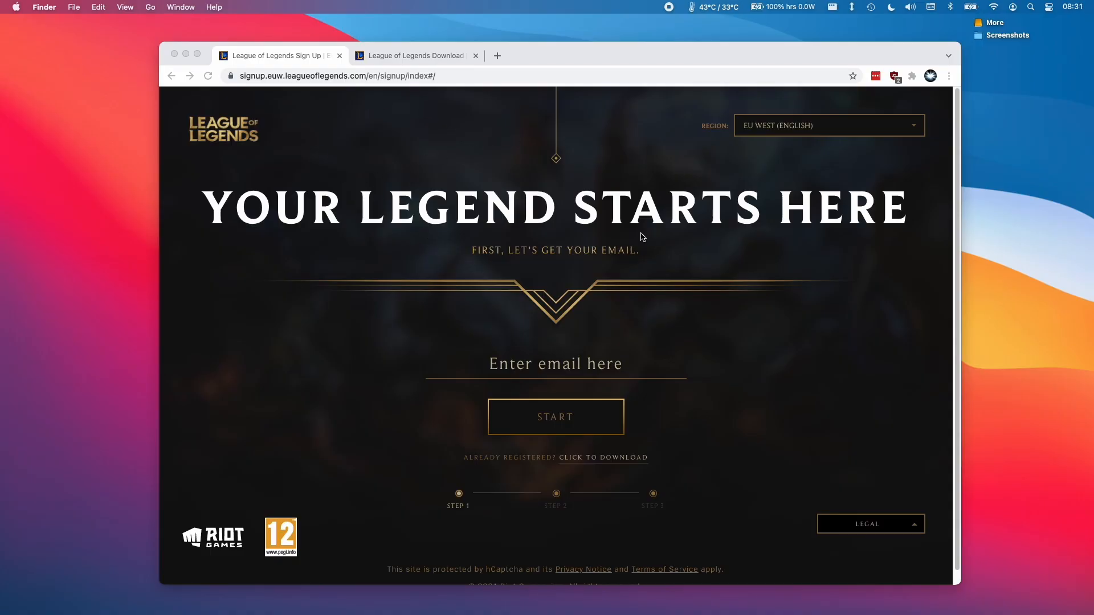
mouse_move(320, 133)
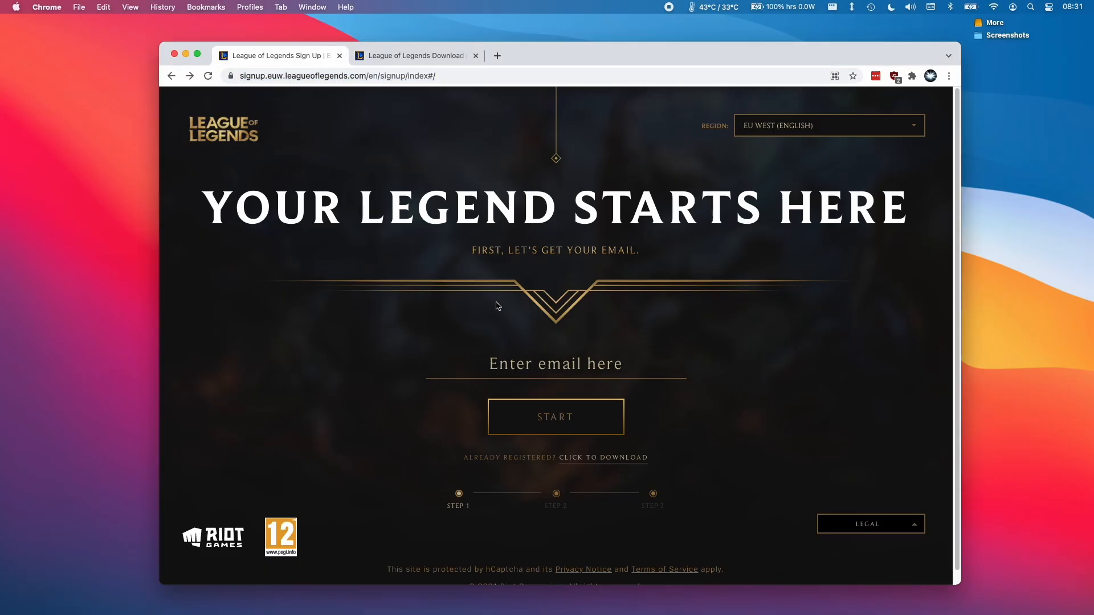
mouse_move(407, 112)
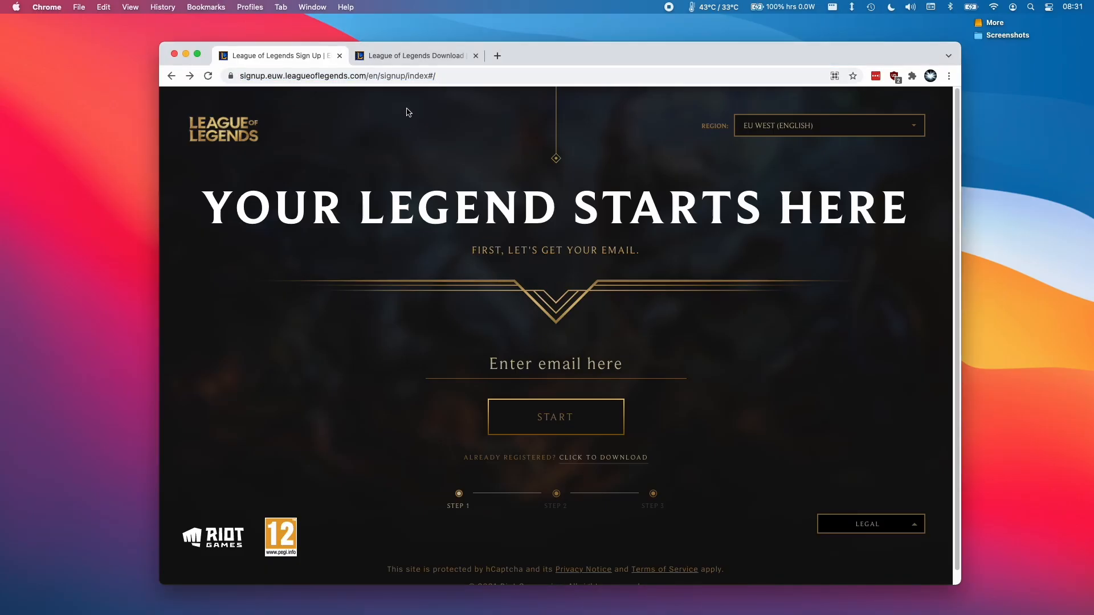
mouse_move(415, 56)
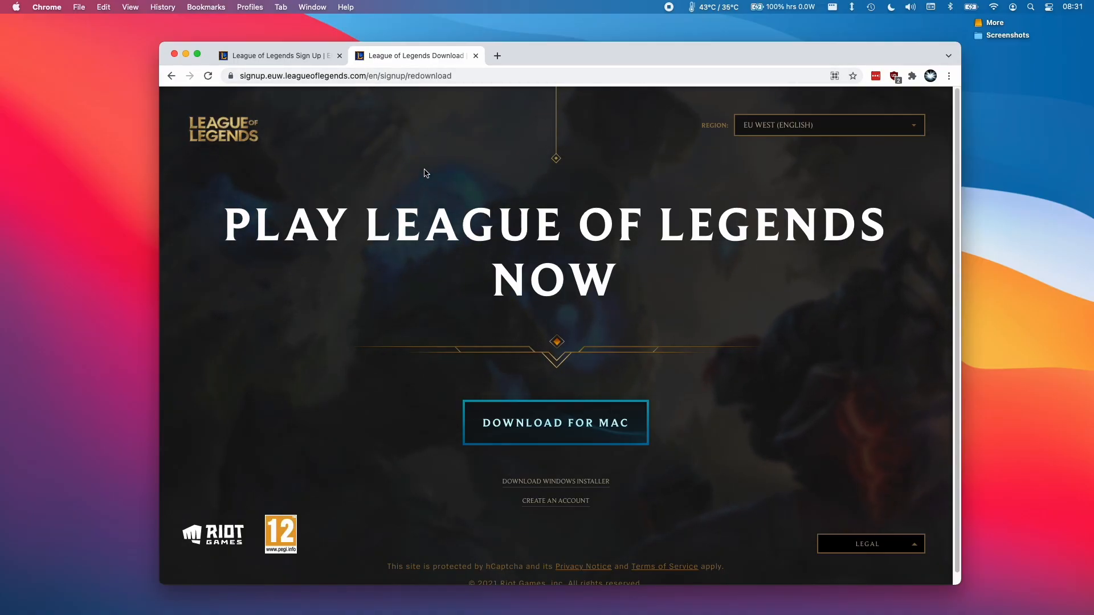
Step: In Finder's Downloads, extract the League of Legends zip and launch the installer app
left_click(109, 597)
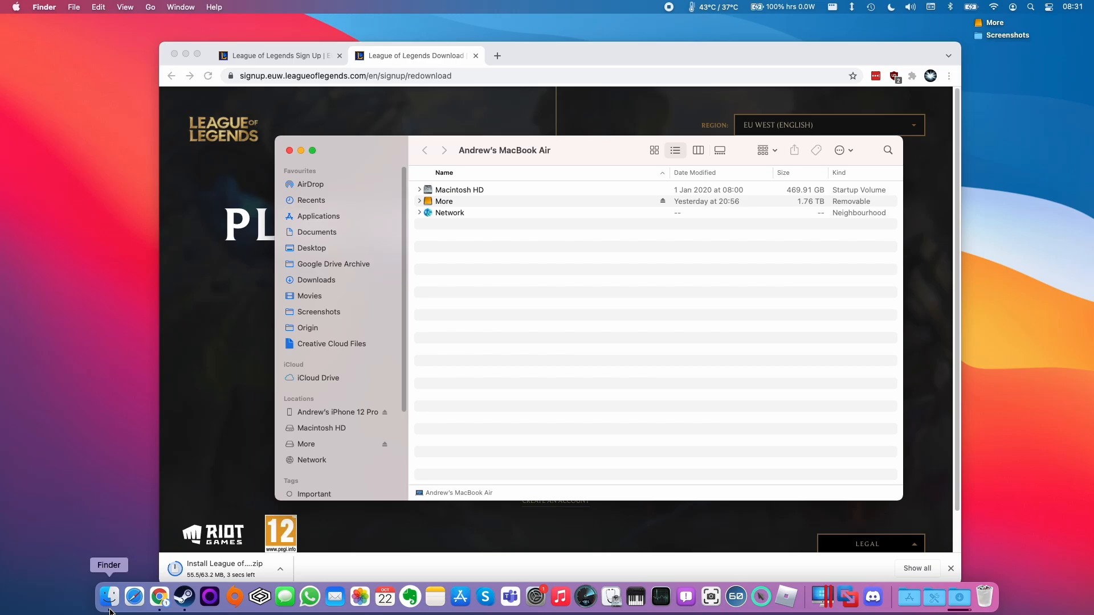
left_click(149, 7)
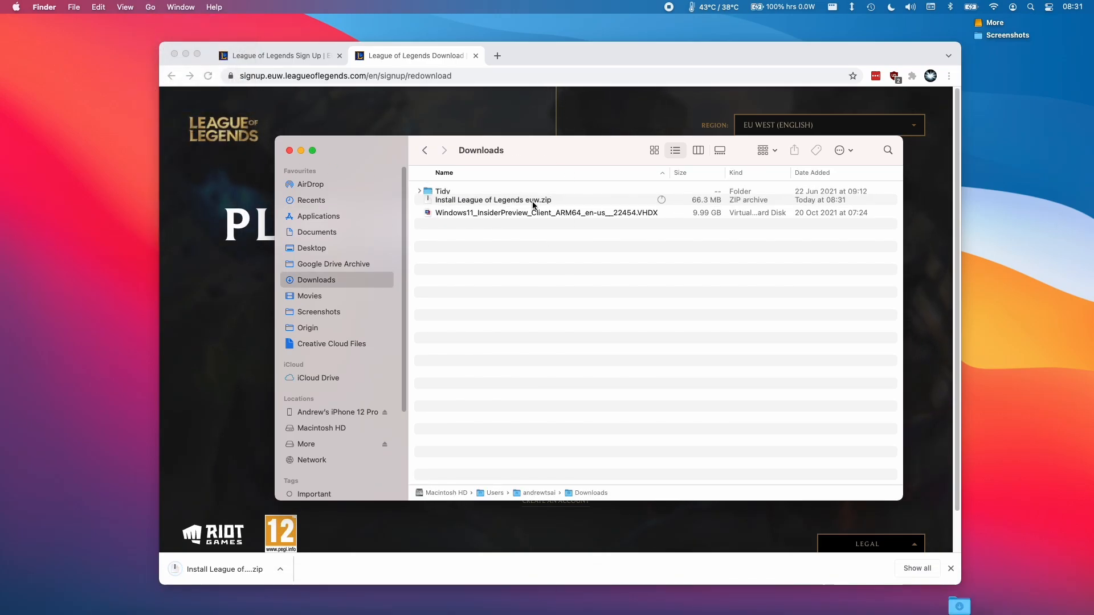
left_click(493, 200)
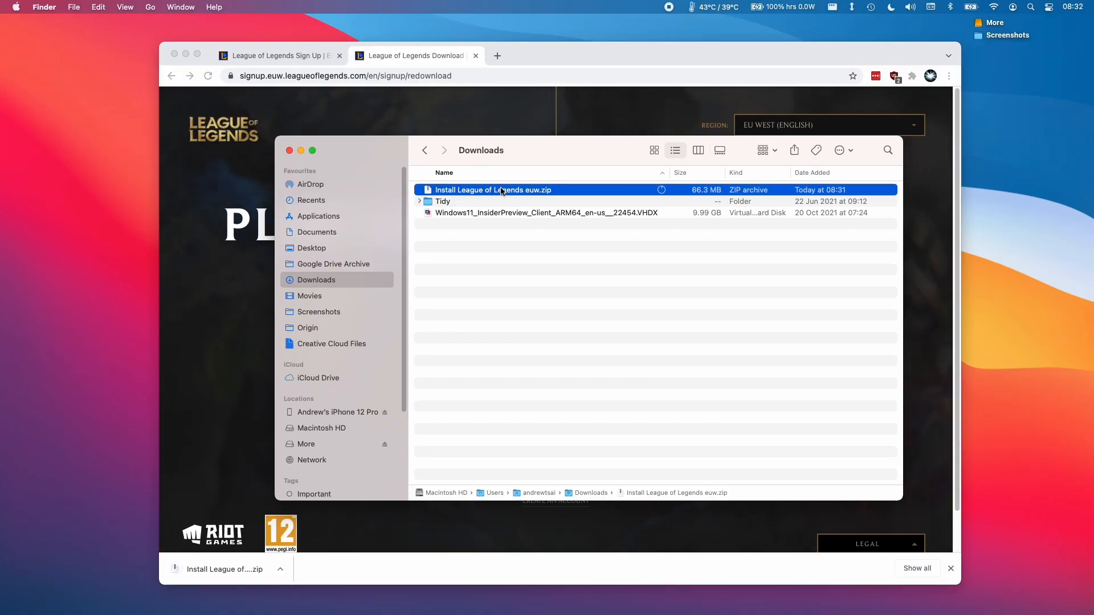
double_click(492, 190)
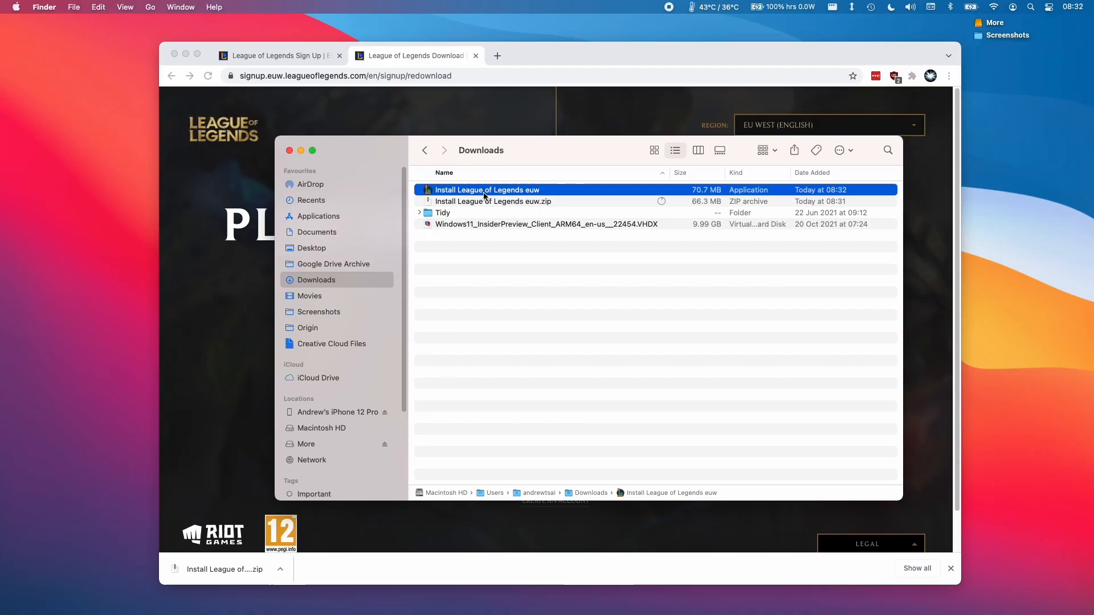
double_click(486, 189)
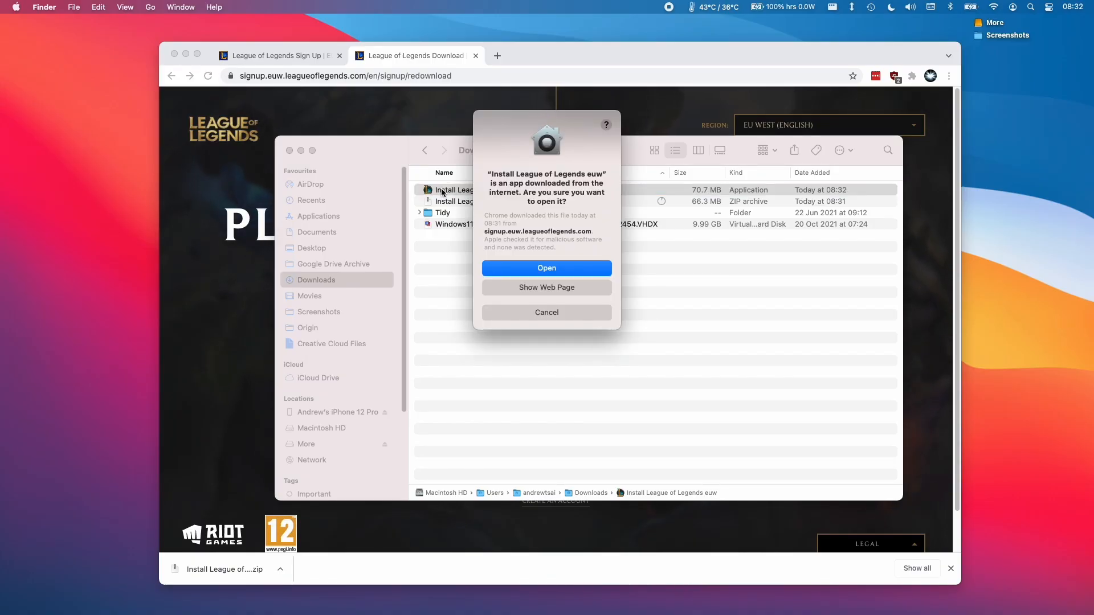
Step: Confirm opening the downloaded app, sign in to Riot Client, and accept the Terms of Service
left_click(546, 268)
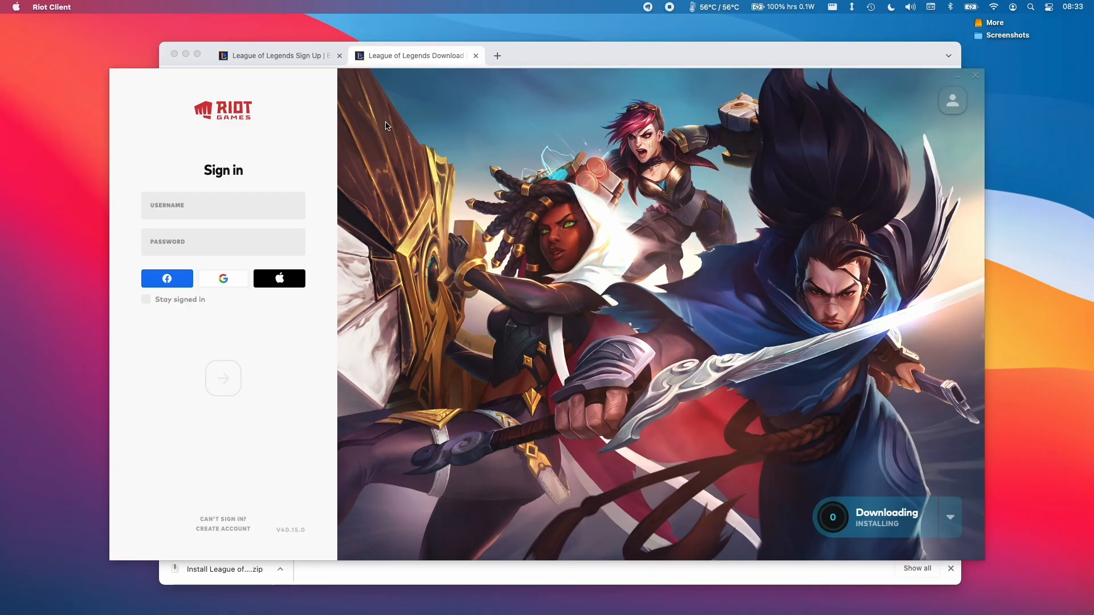
mouse_move(335, 102)
type("Andytizer")
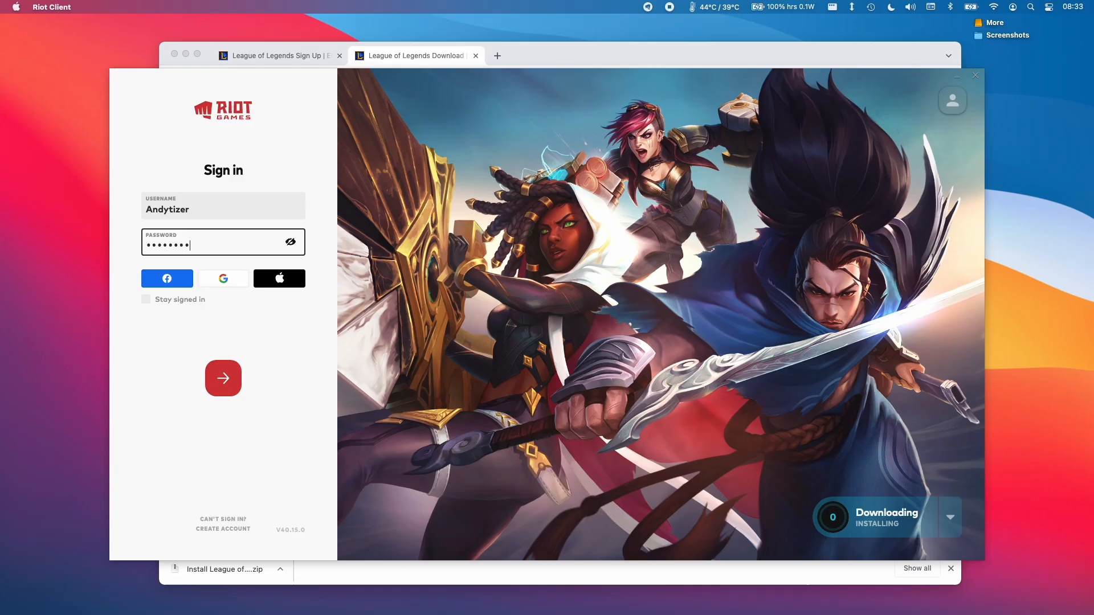
left_click(223, 378)
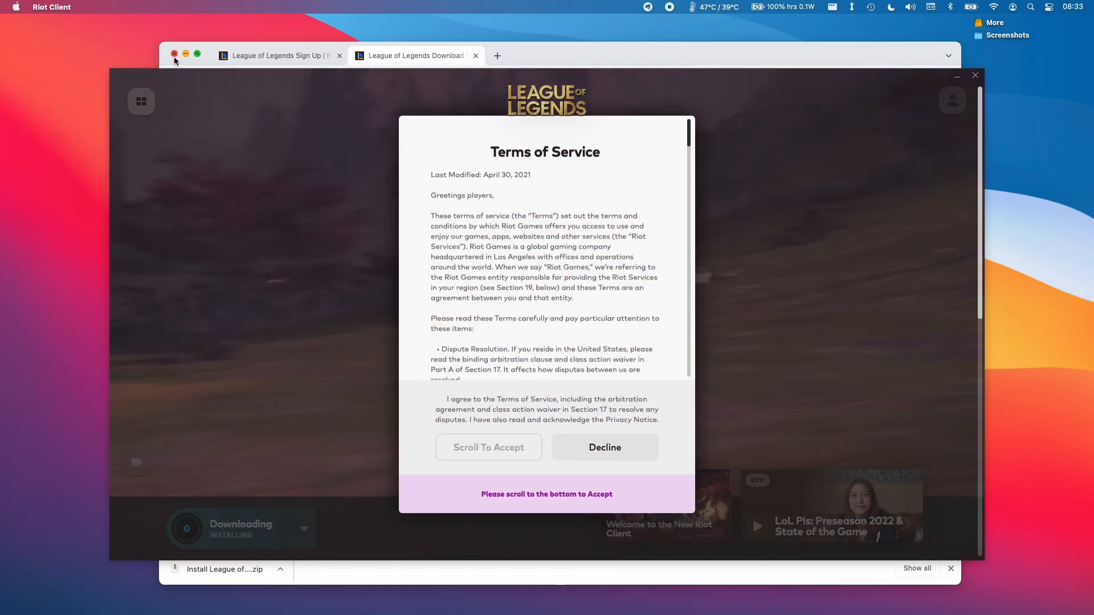
scroll("down", 3)
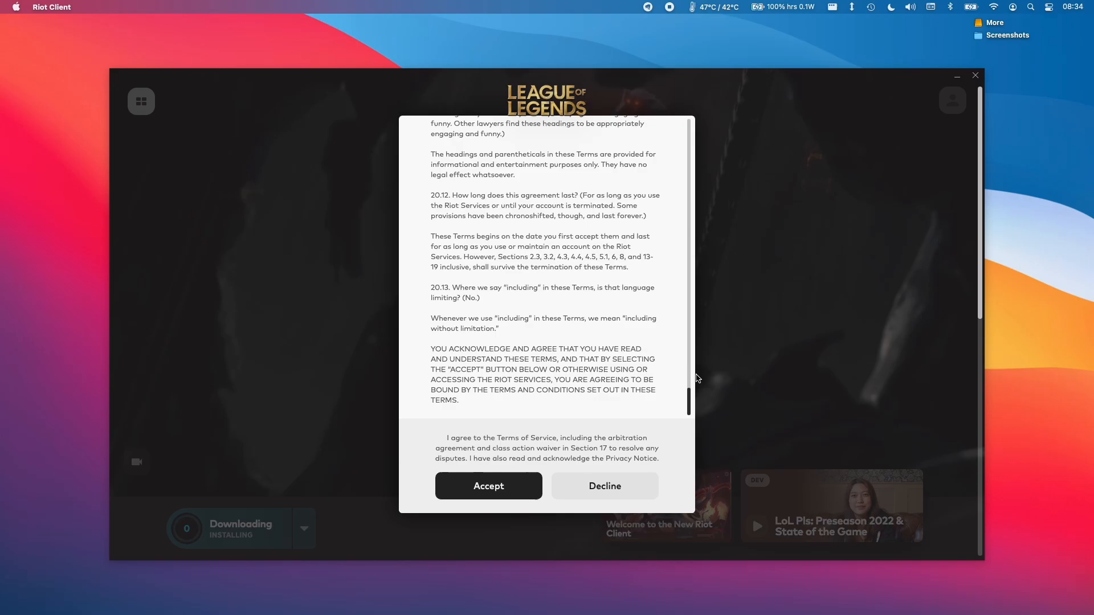
left_click(487, 485)
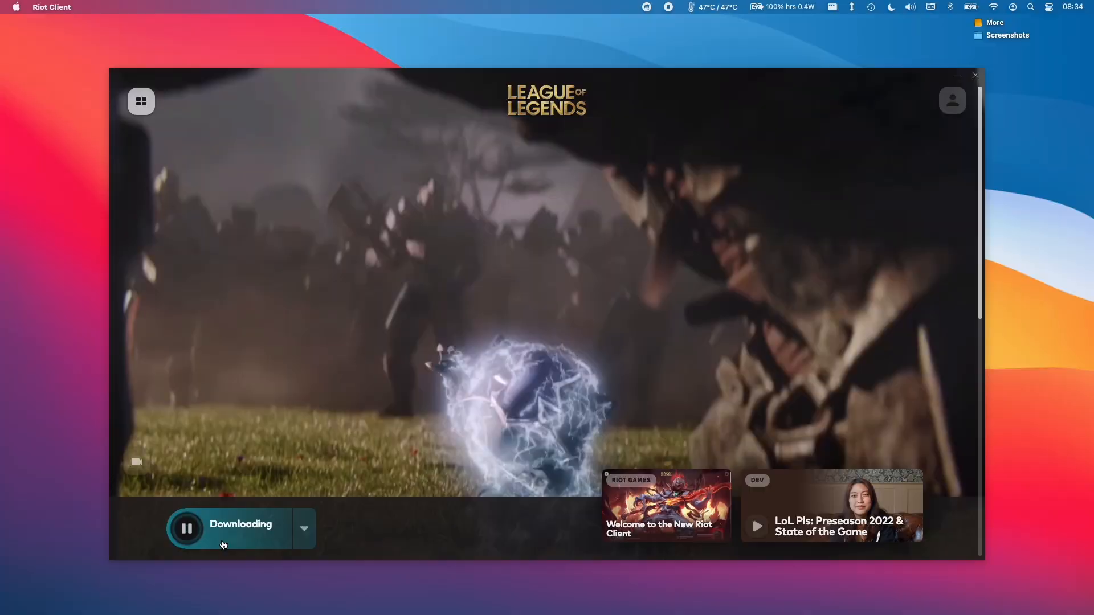
left_click(304, 528)
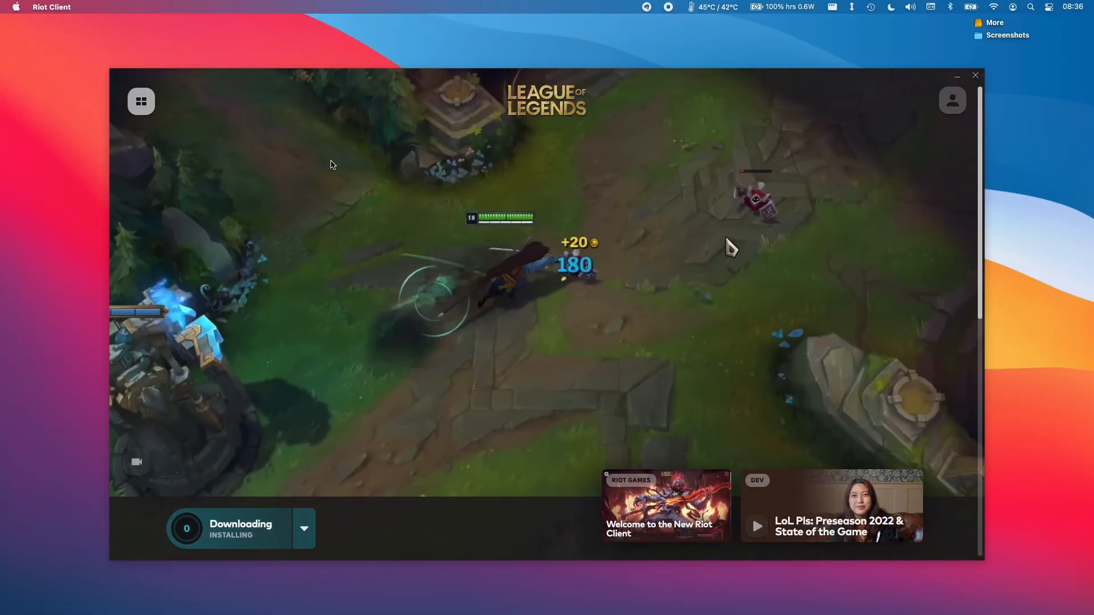
left_click(50, 6)
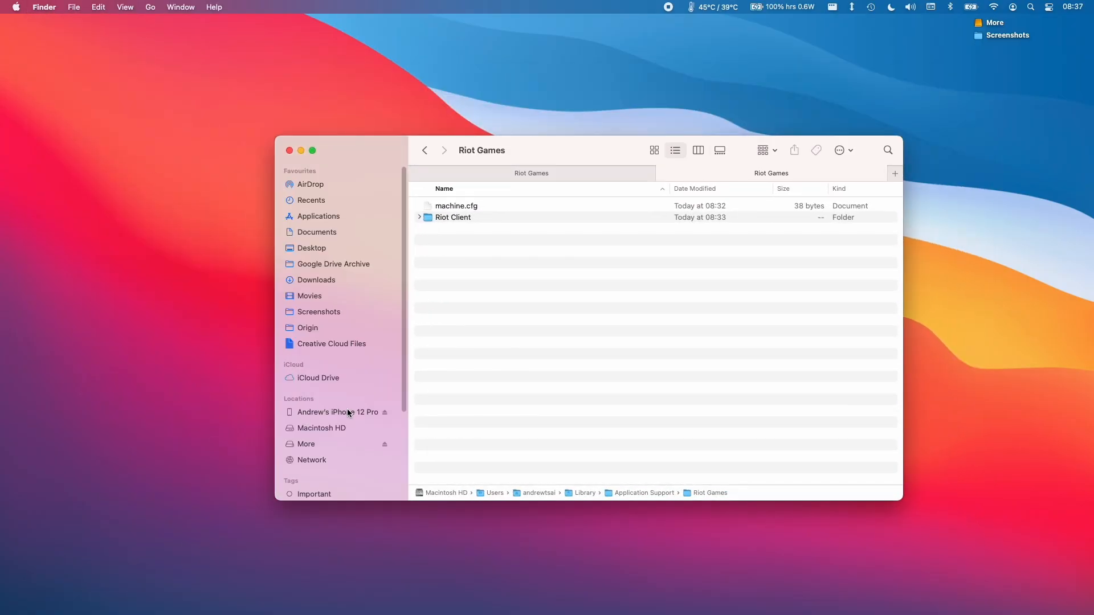
Step: Browse Library > Application Support through Finder's Go menu, then return to Downloads
left_click(149, 7)
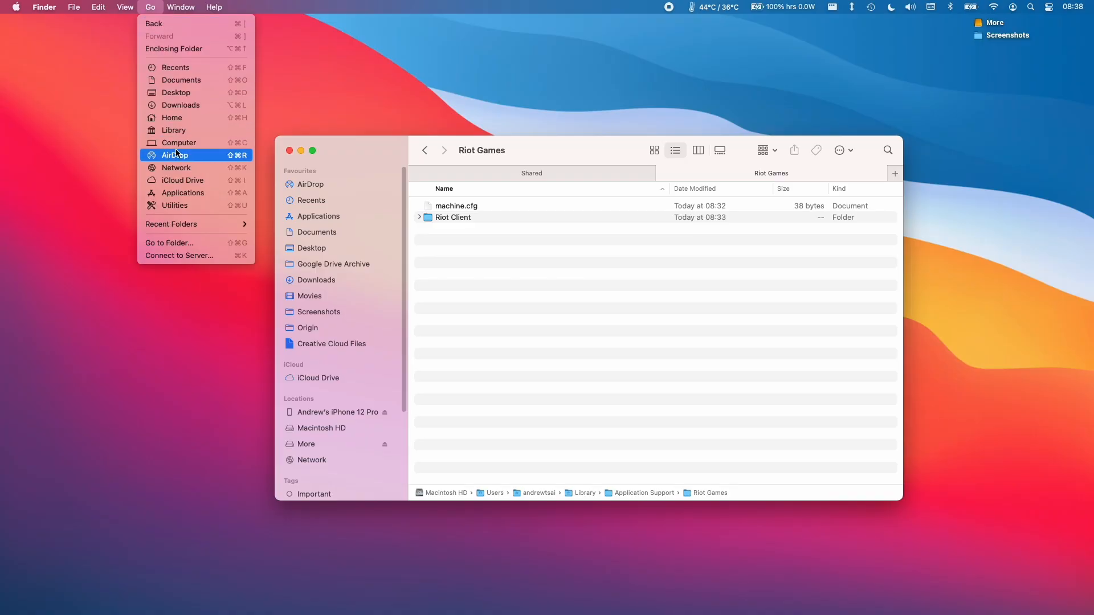
left_click(174, 130)
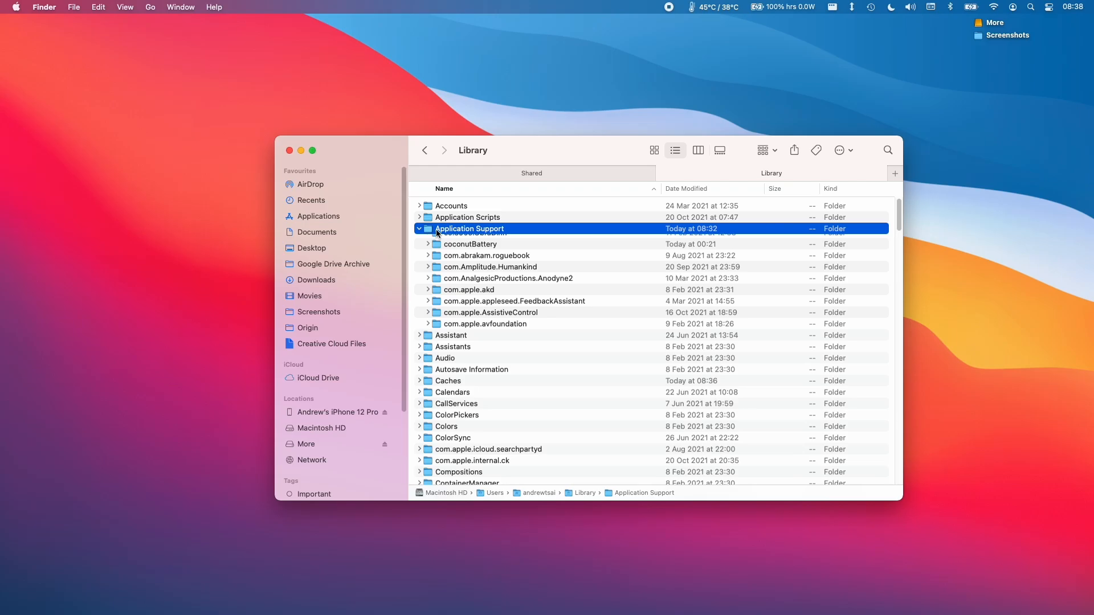
double_click(470, 228)
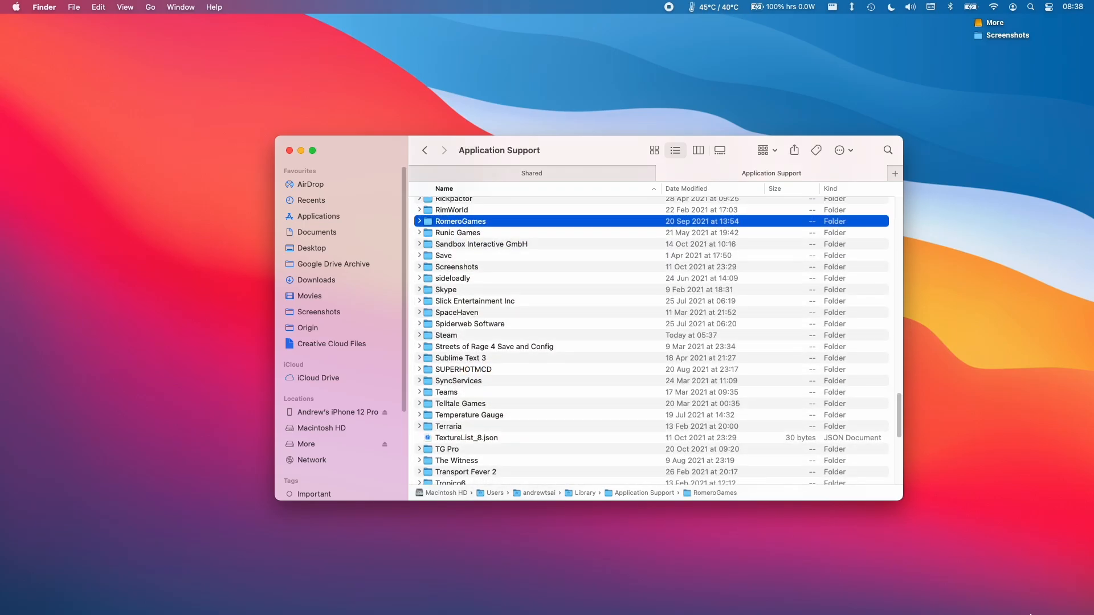
right_click(985, 597)
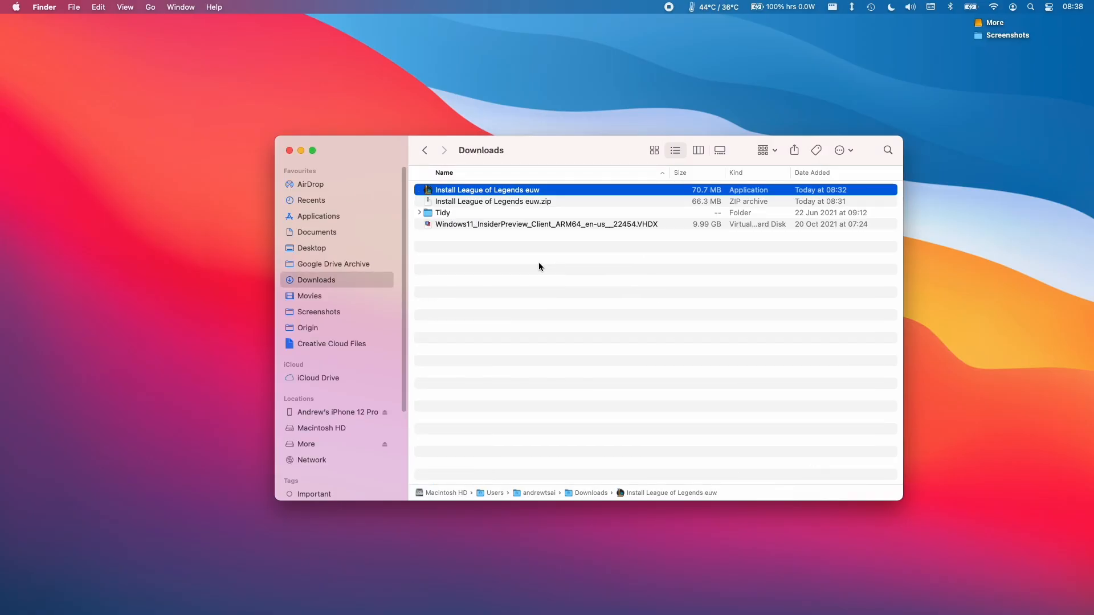
Step: Relaunch the installer and start installing League of Legends into /Applications
double_click(487, 190)
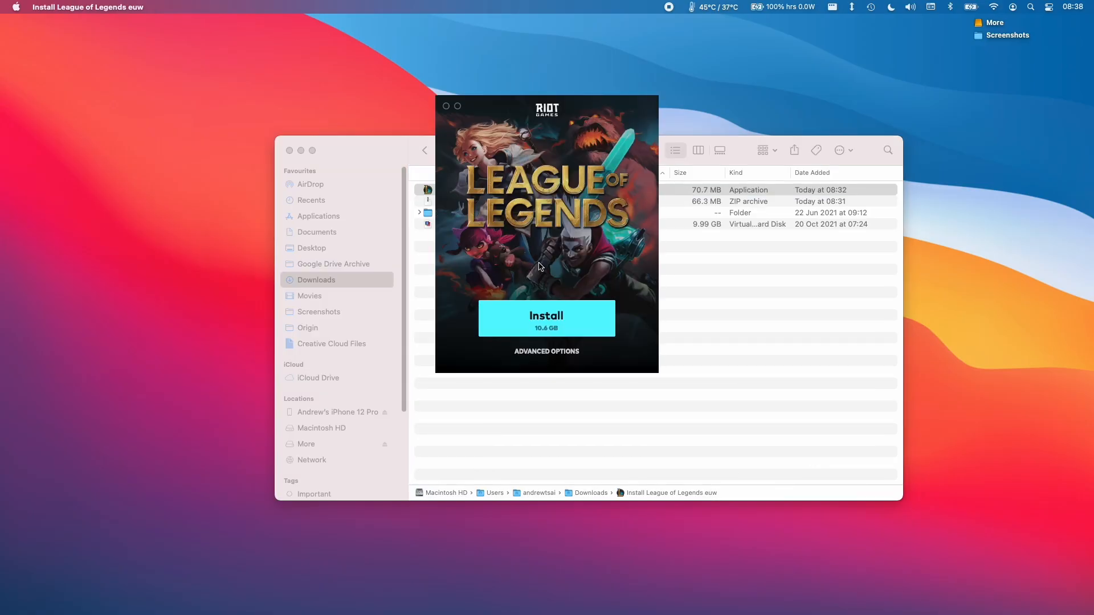
left_click(547, 351)
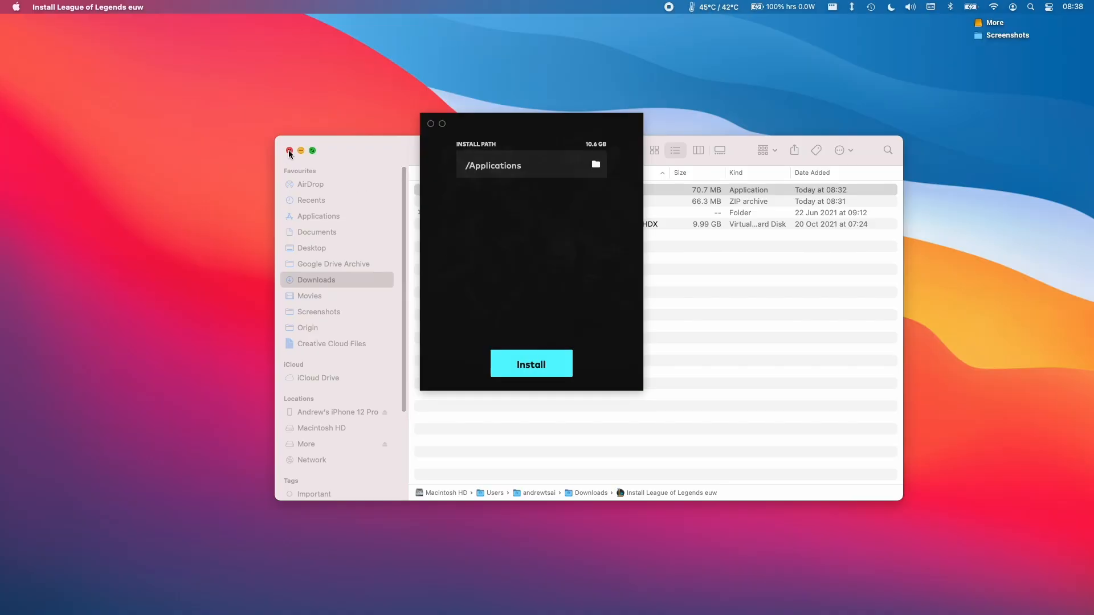
left_click(530, 364)
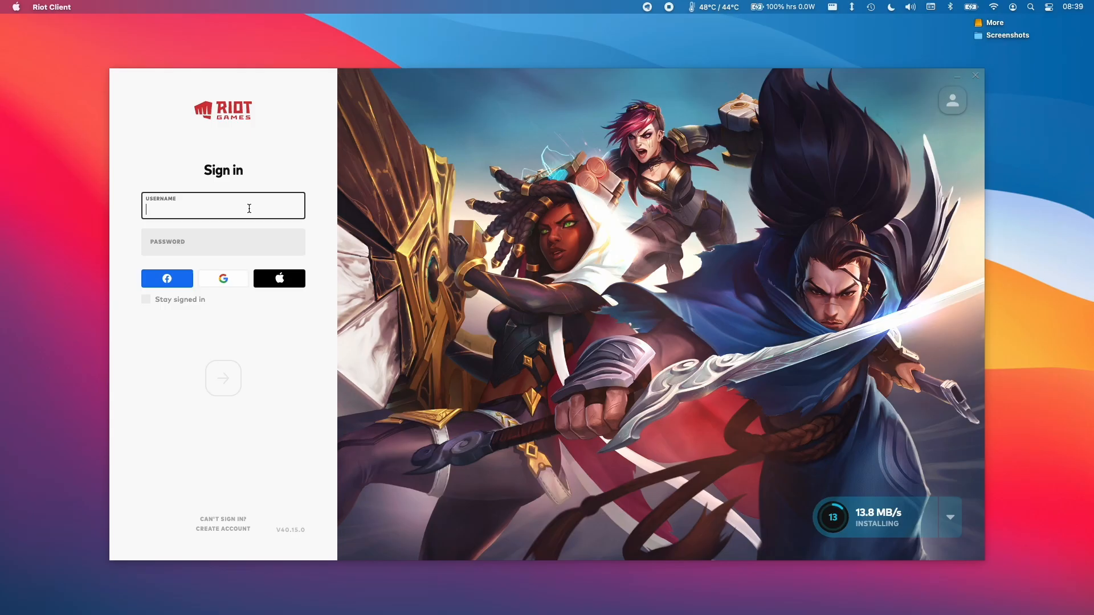
Step: Sign in to Riot Client as Andytizer and wait for Play to appear
type("Andytizer")
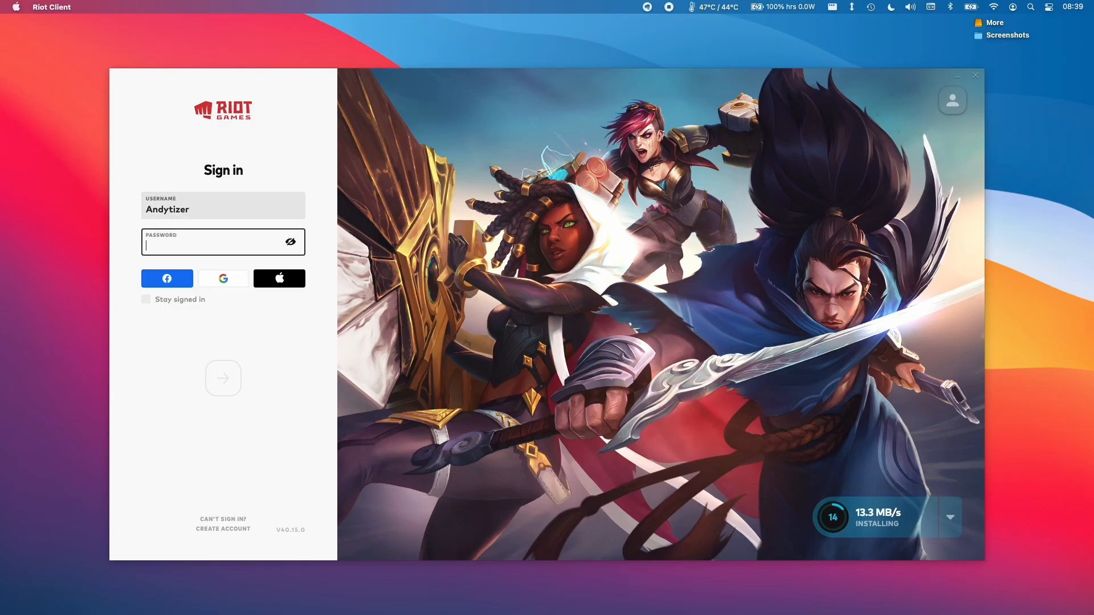
left_click(223, 205)
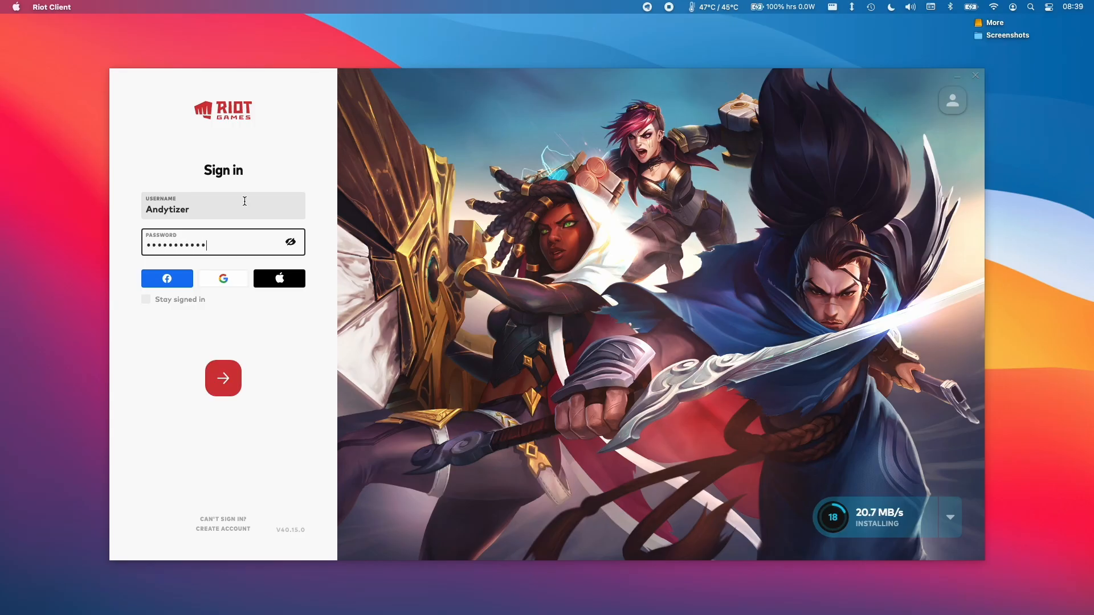
left_click(222, 378)
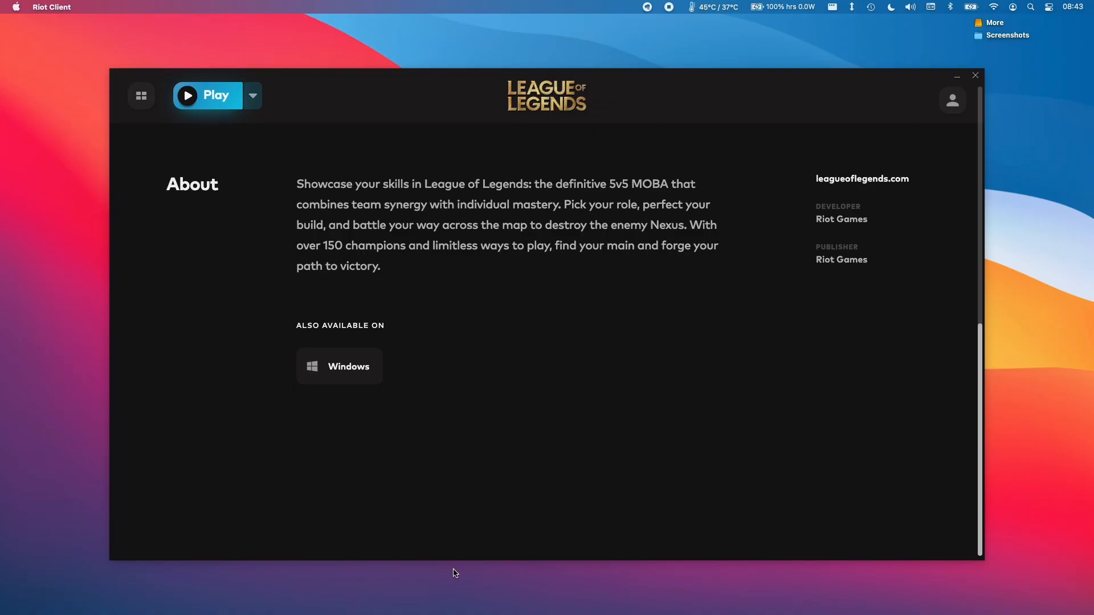
Step: Select League of Legends in Finder's Applications folder and launch the game client
right_click(447, 421)
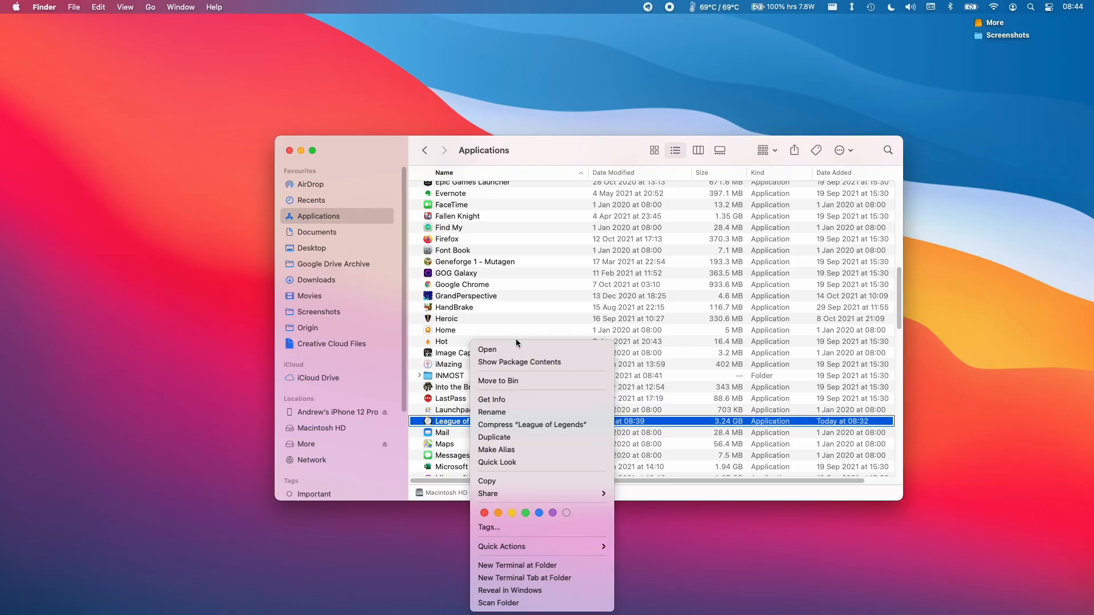
left_click(496, 463)
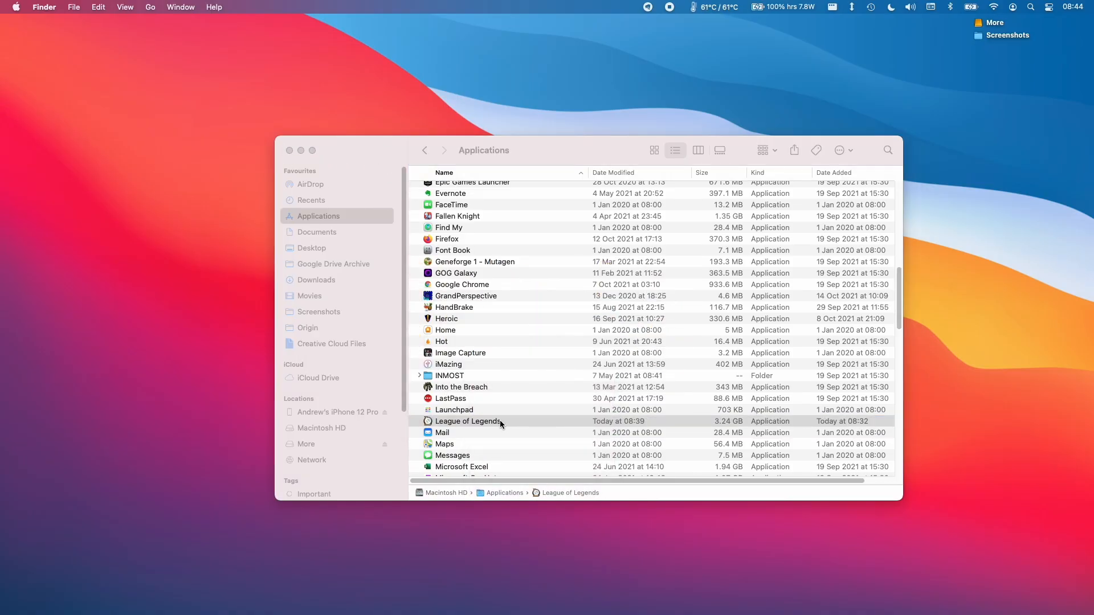
left_click(468, 421)
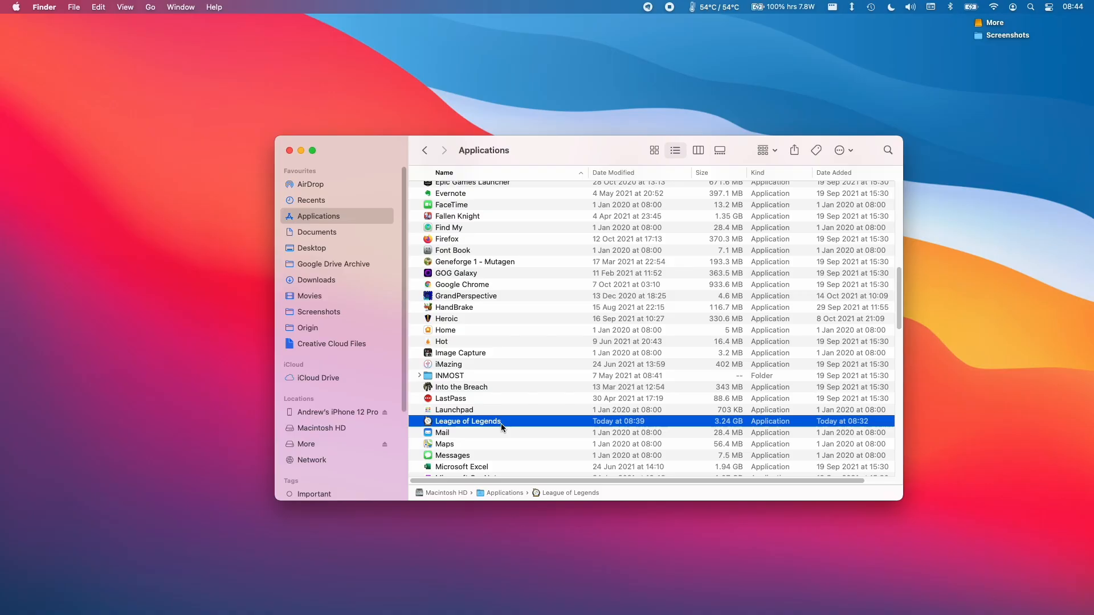
double_click(467, 421)
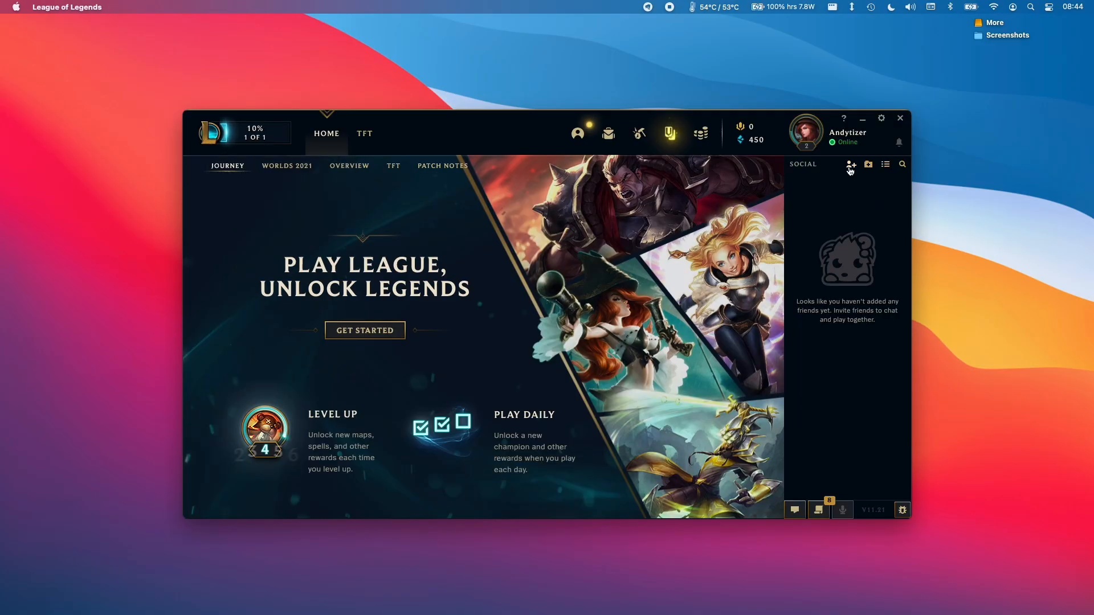
mouse_move(897, 155)
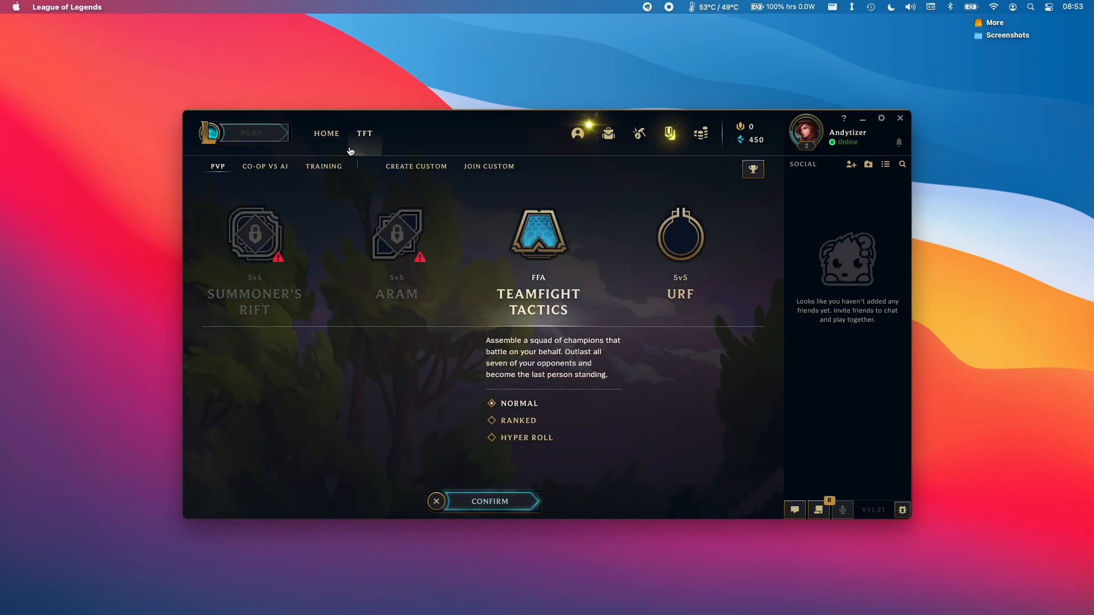
Step: Start a Practice Tool match from the Training tab
left_click(488, 500)
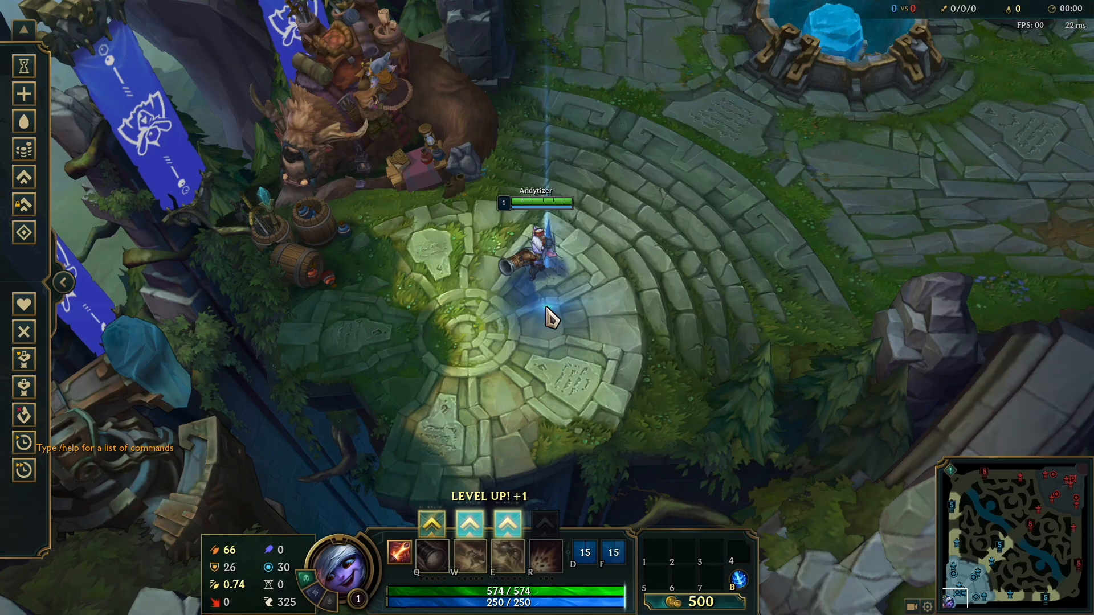